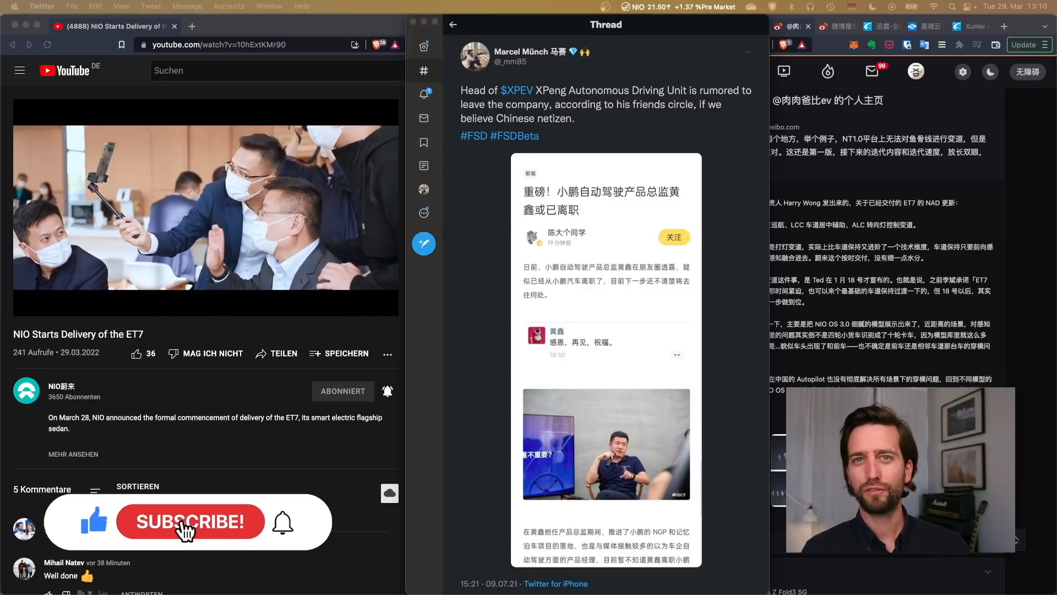
# Step: Scroll the Harry Wong CnEVPost article down to the embedded ET7 Weibo post
pyautogui.click(190, 521)
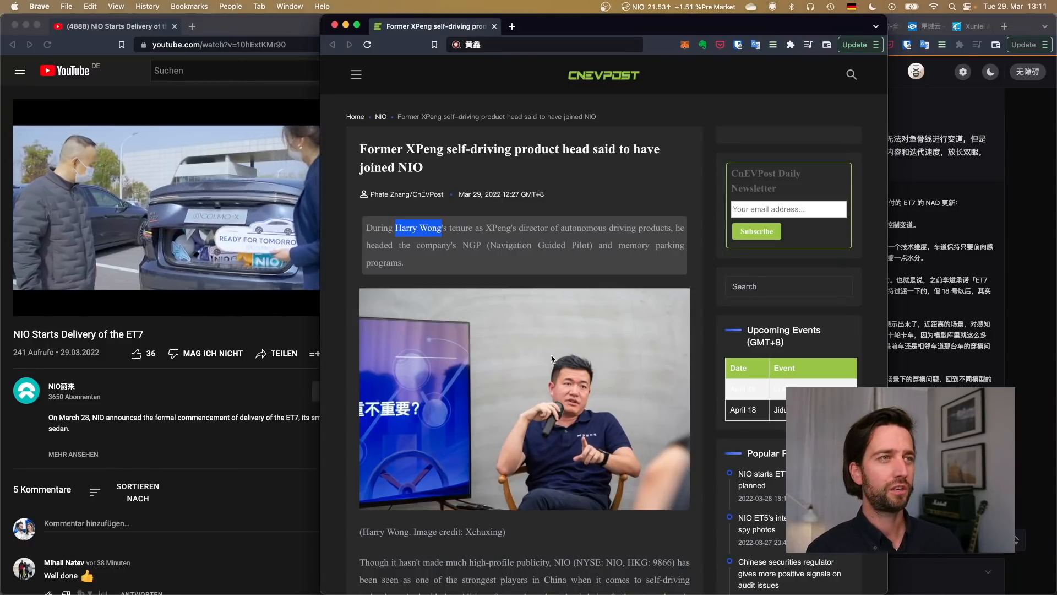
pyautogui.scroll(-3)
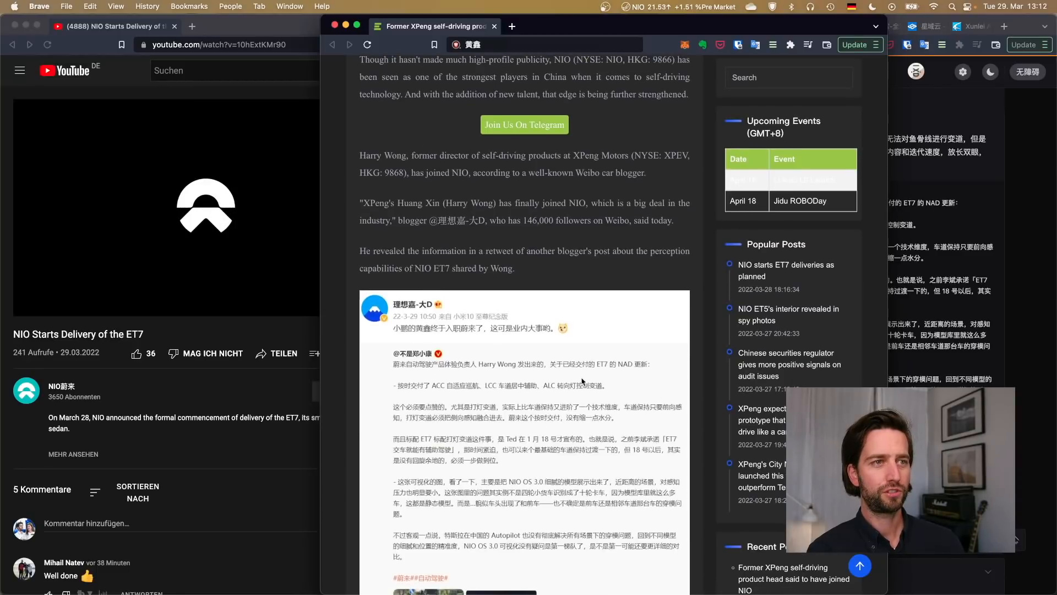
pyautogui.scroll(-3)
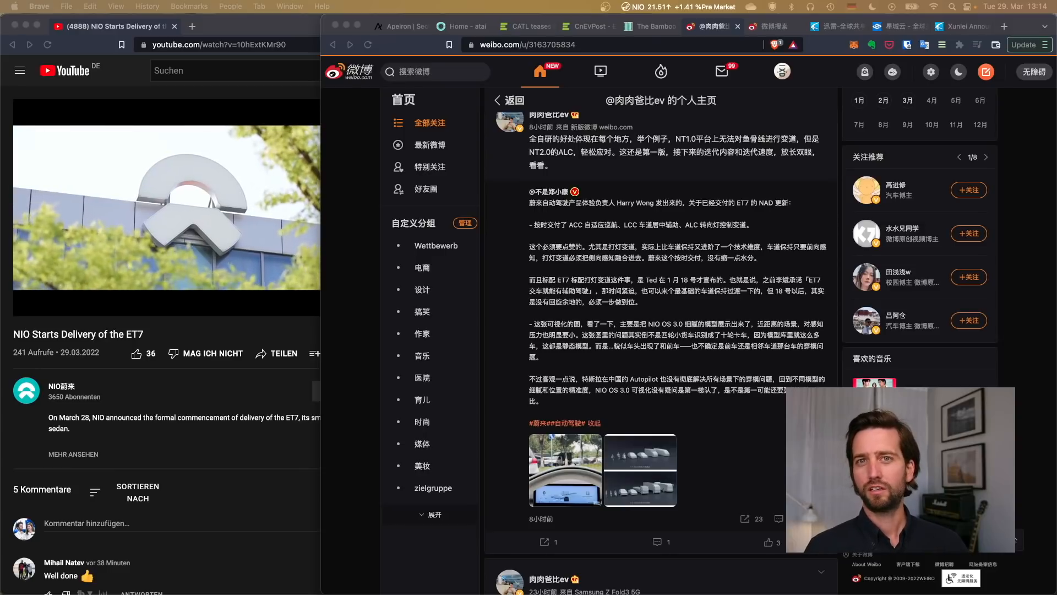
# Step: Open the post's first photo of the ET7 instrument cluster full size
pyautogui.click(565, 470)
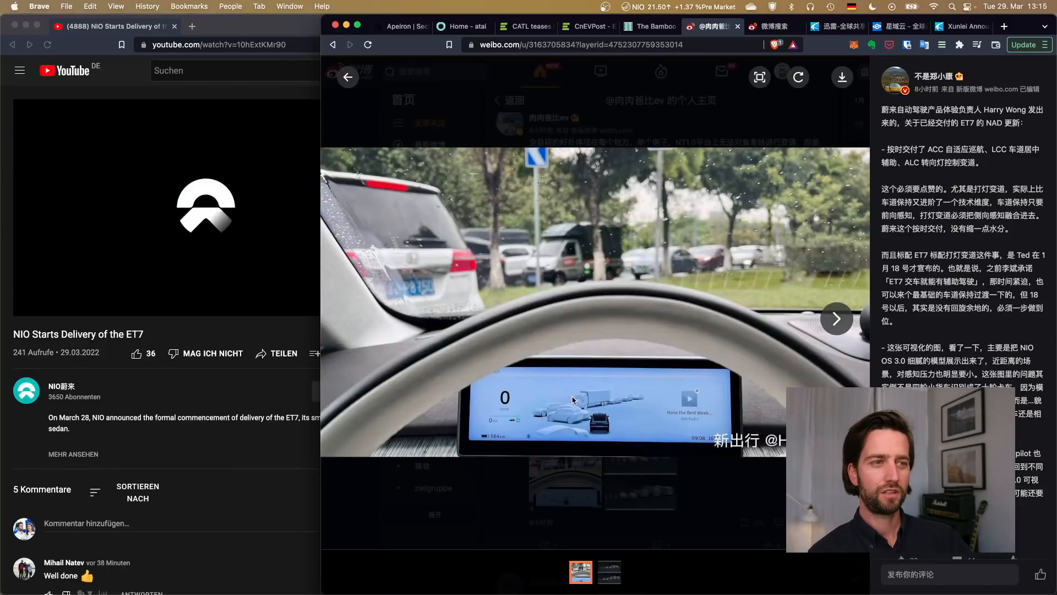
pyautogui.moveTo(541, 449)
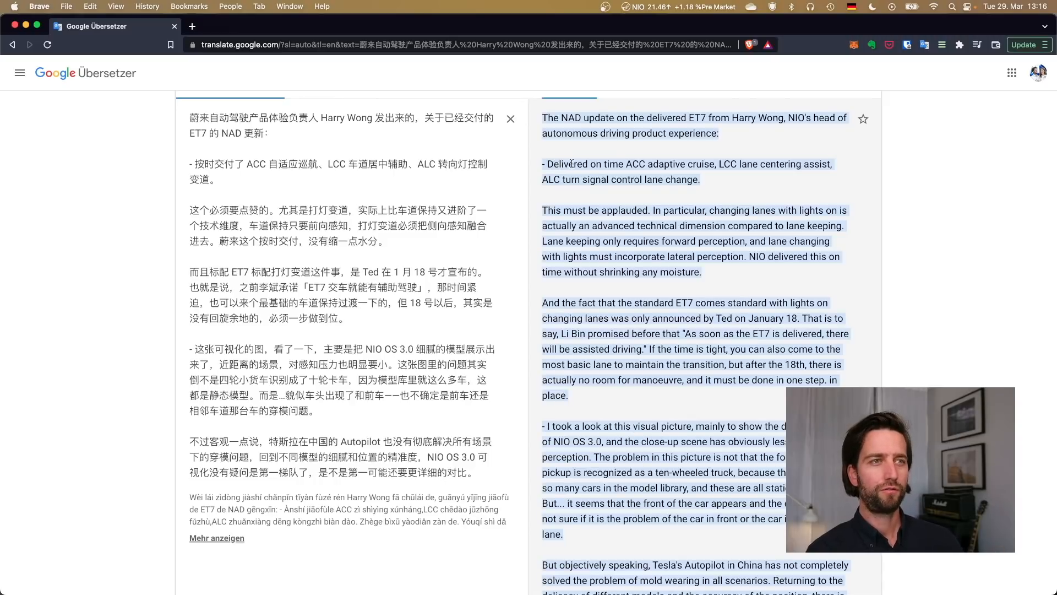
pyautogui.moveTo(662, 166)
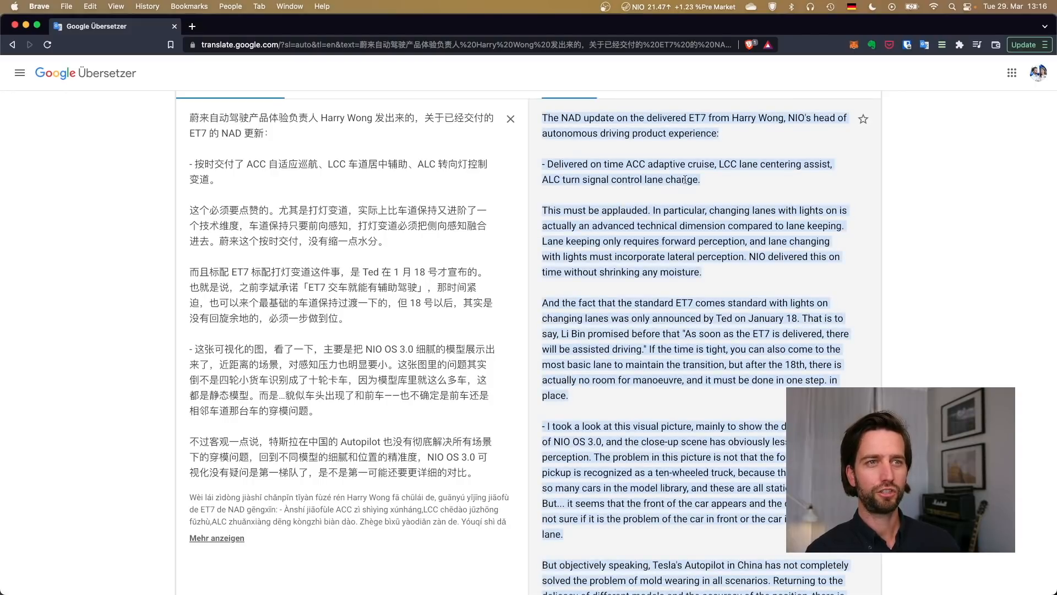
# Step: Scroll down the Google Translate page to read the English translation of the ET7 NAD post
pyautogui.scroll(-3)
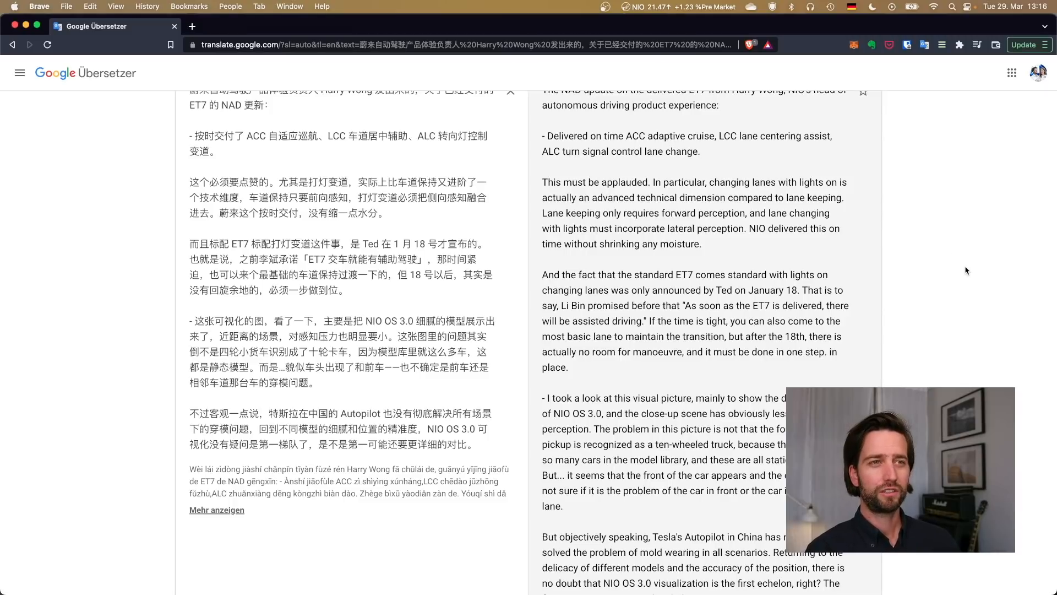
pyautogui.moveTo(814, 196)
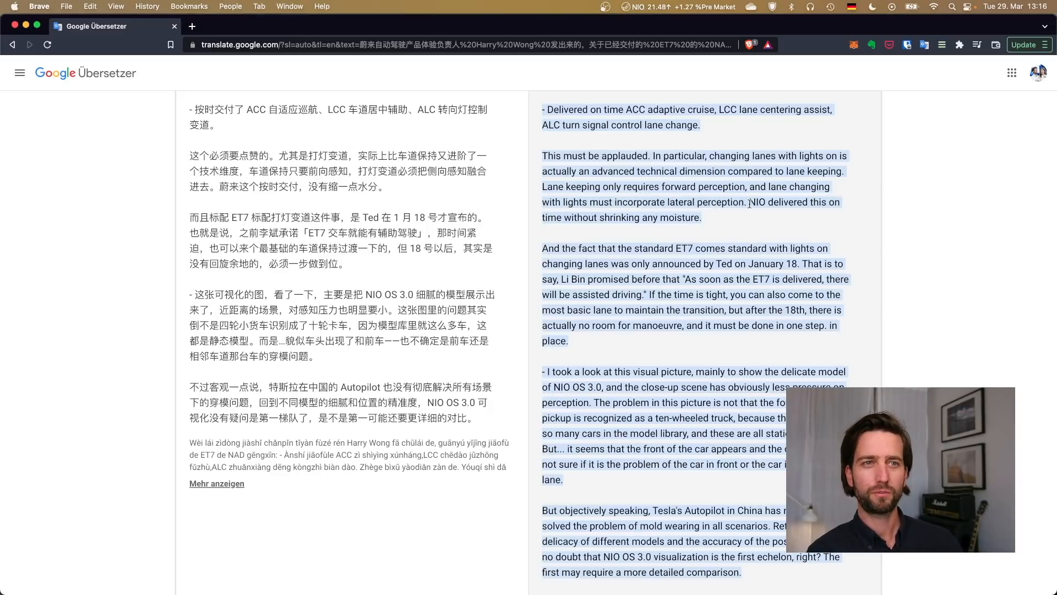
# Step: Highlight the final translated paragraphs on lane changing and NIO OS 3.0 visualisation
pyautogui.click(588, 228)
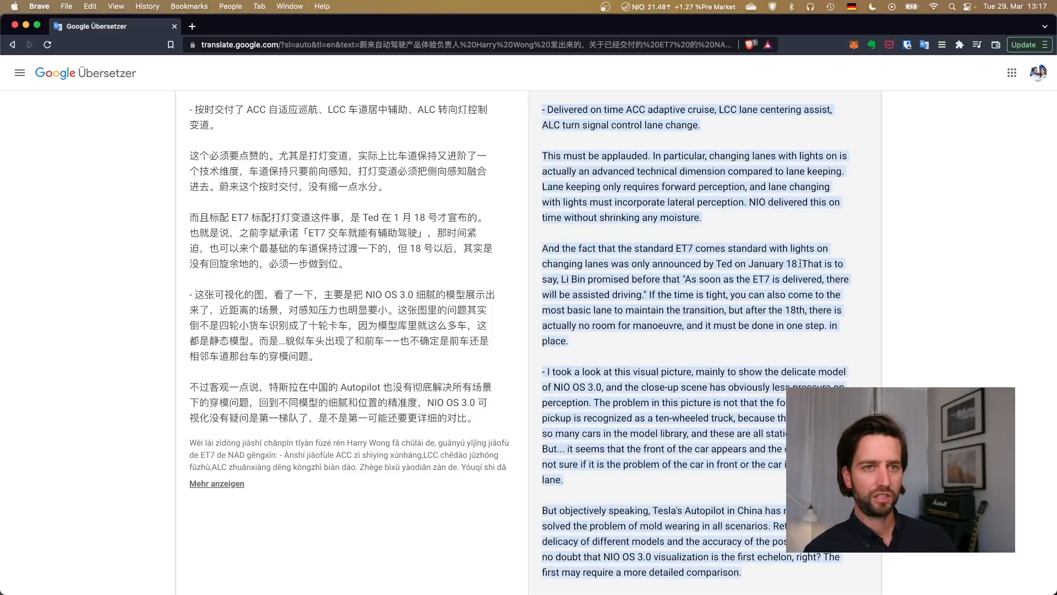
pyautogui.scroll(-3)
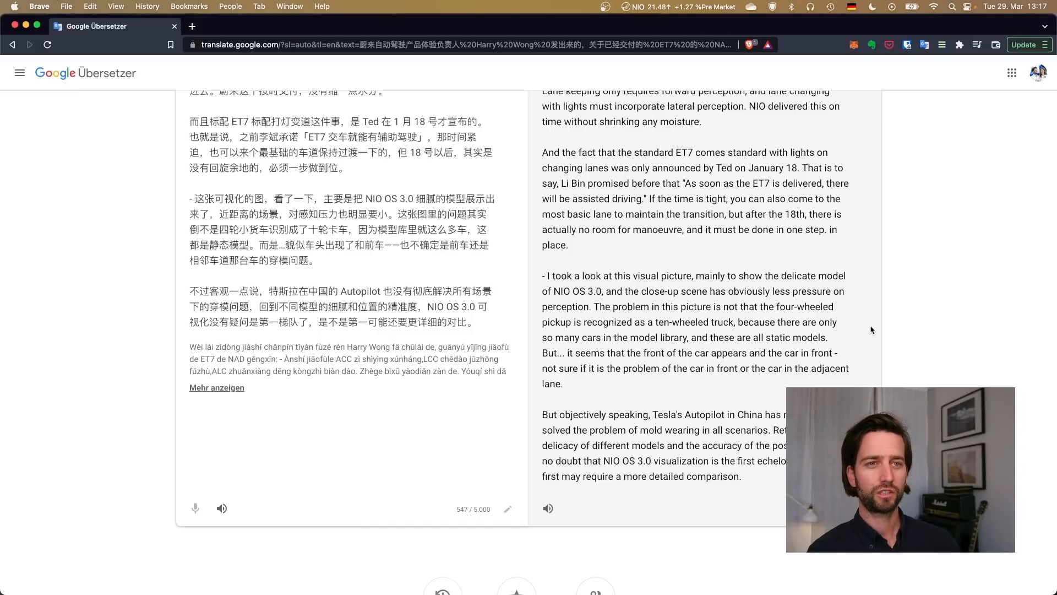
pyautogui.scroll(-3)
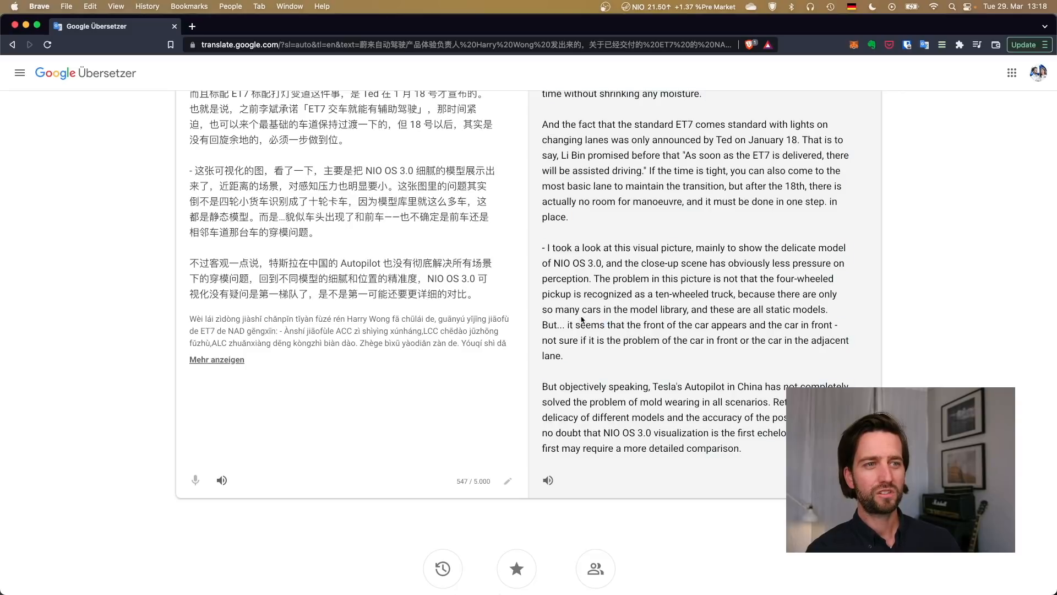
pyautogui.moveTo(542, 94); pyautogui.dragTo(742, 448)
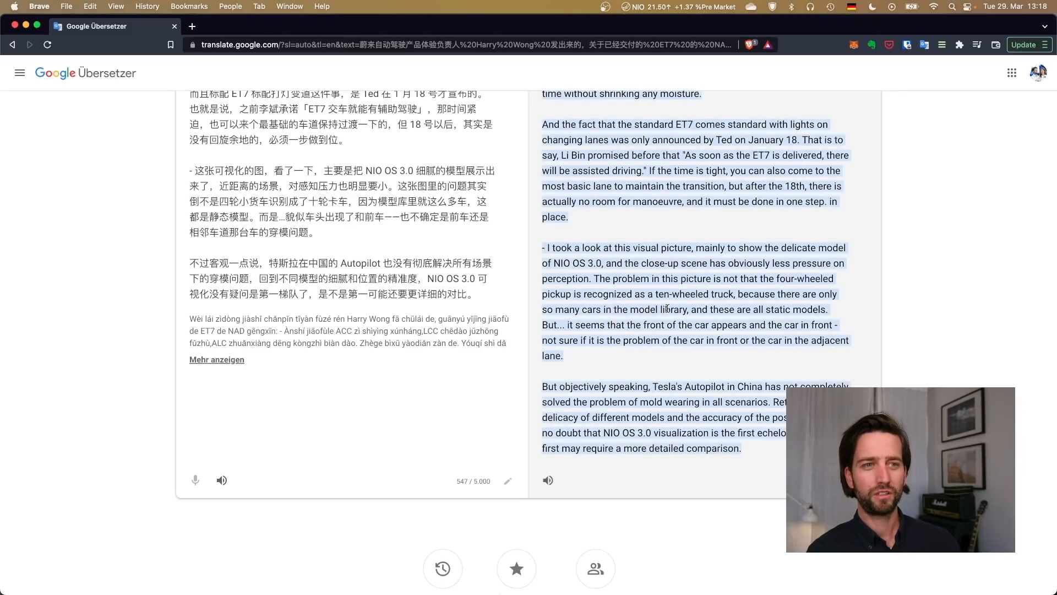